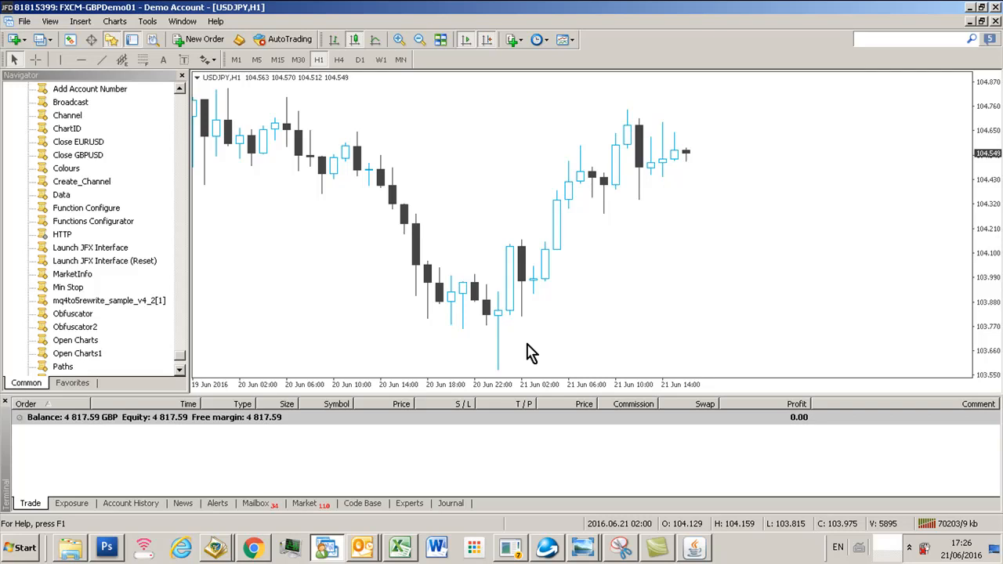
mouse_move(478, 207)
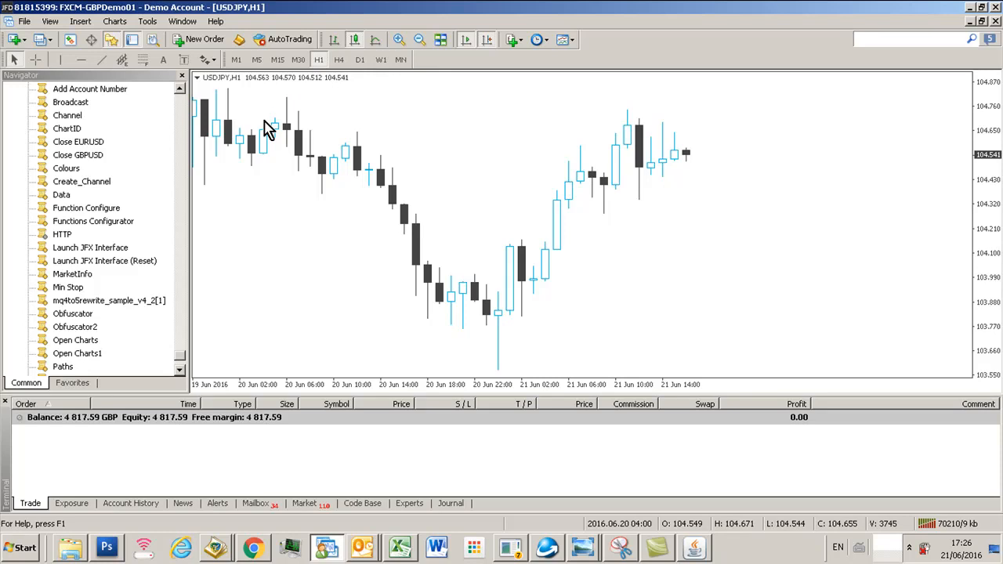
mouse_move(414, 398)
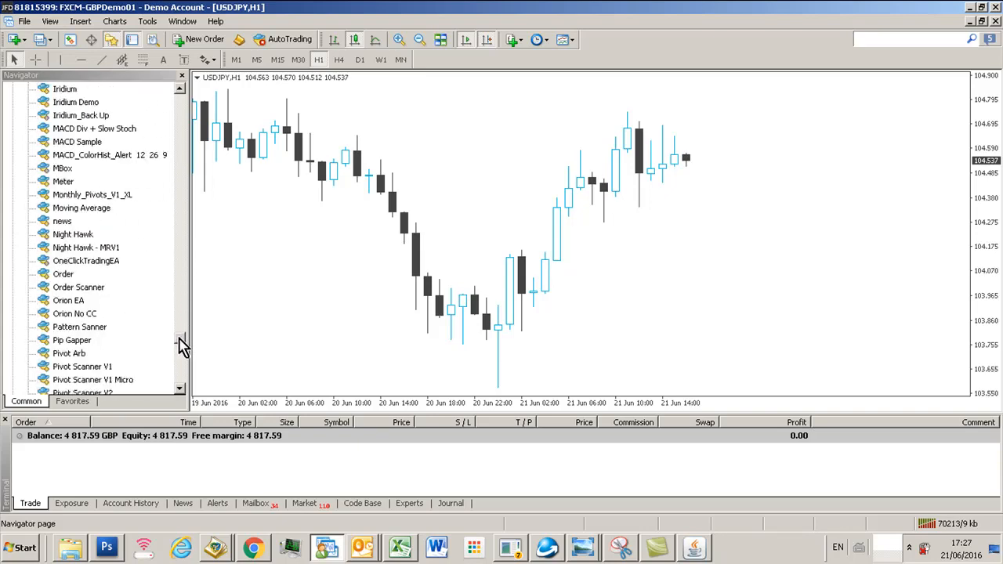
Attach FXA - Trendline Trader Pro from Navigator to the USDJPY hourly chart with default properties.
scroll(down, 3)
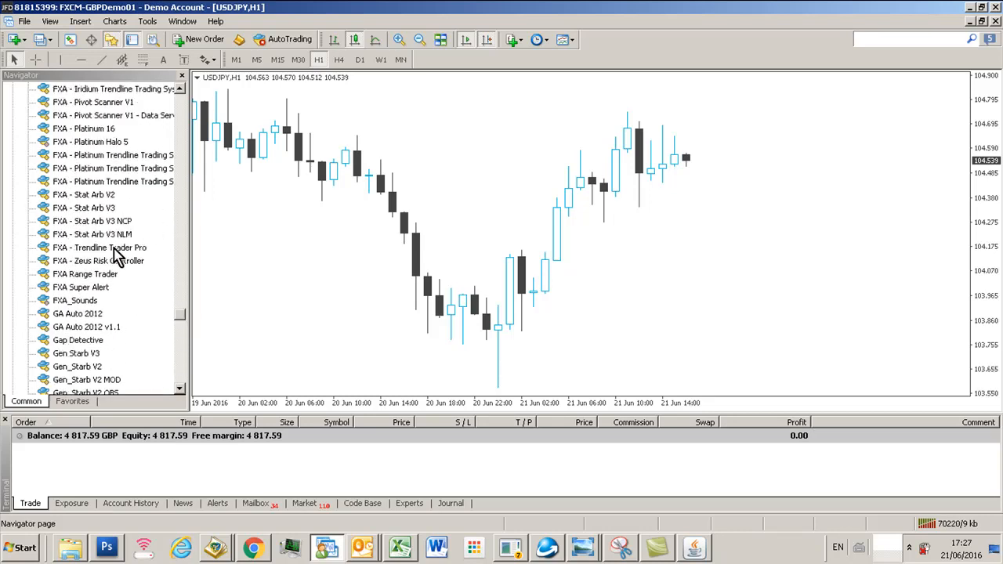
double_click(100, 248)
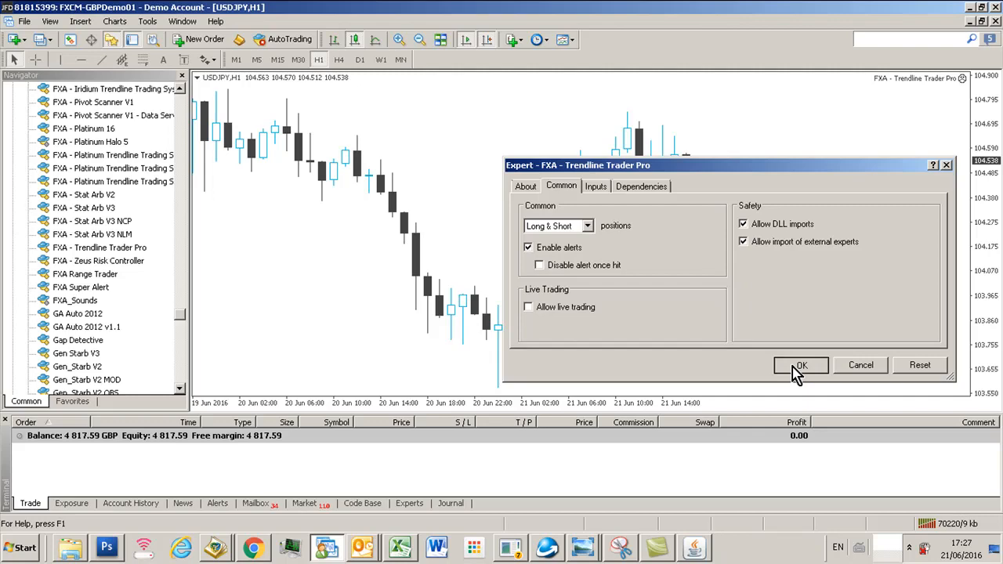
click(799, 365)
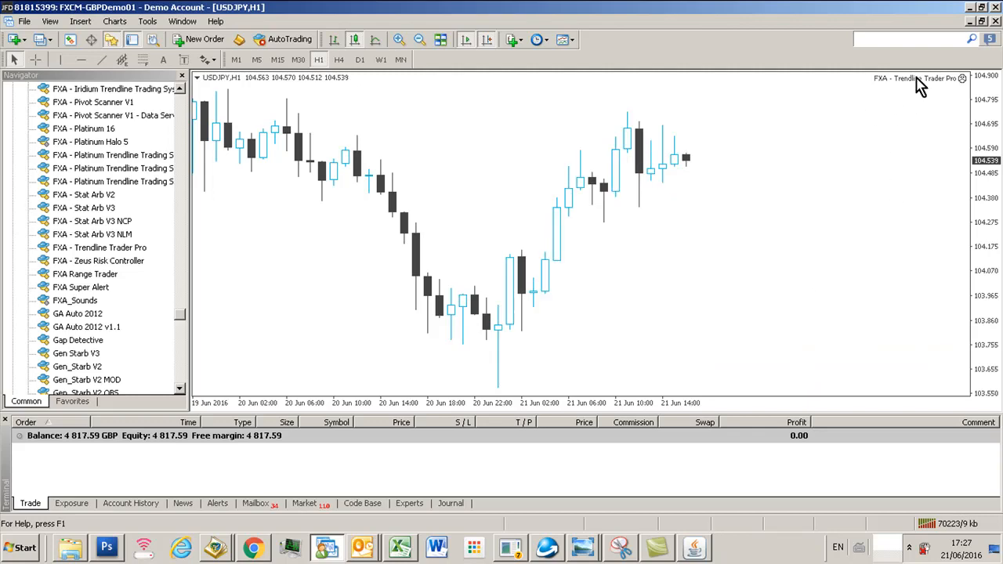
mouse_move(906, 102)
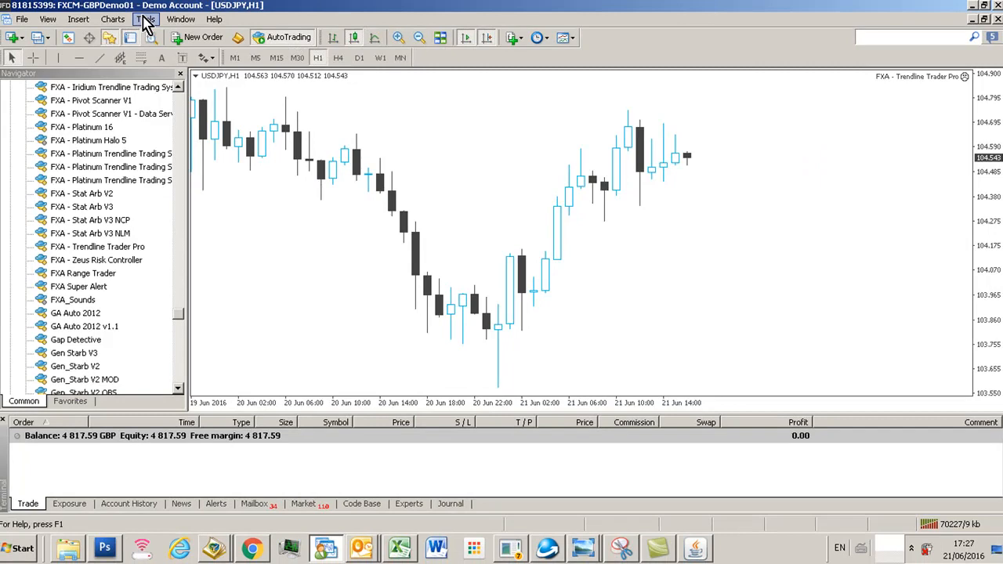
In Options > Expert Advisors, allow automated trading and DLL imports, then confirm.
click(144, 19)
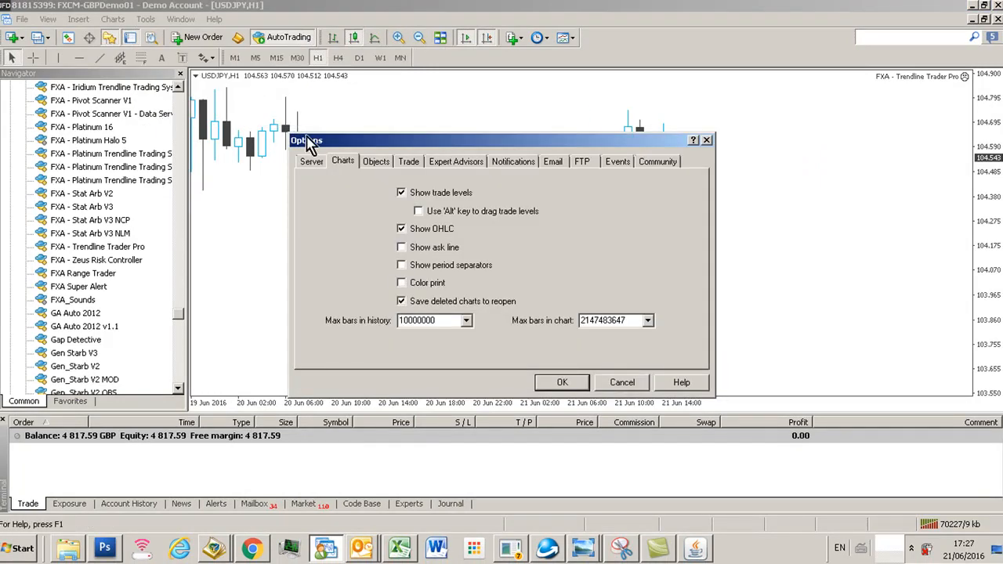
click(455, 161)
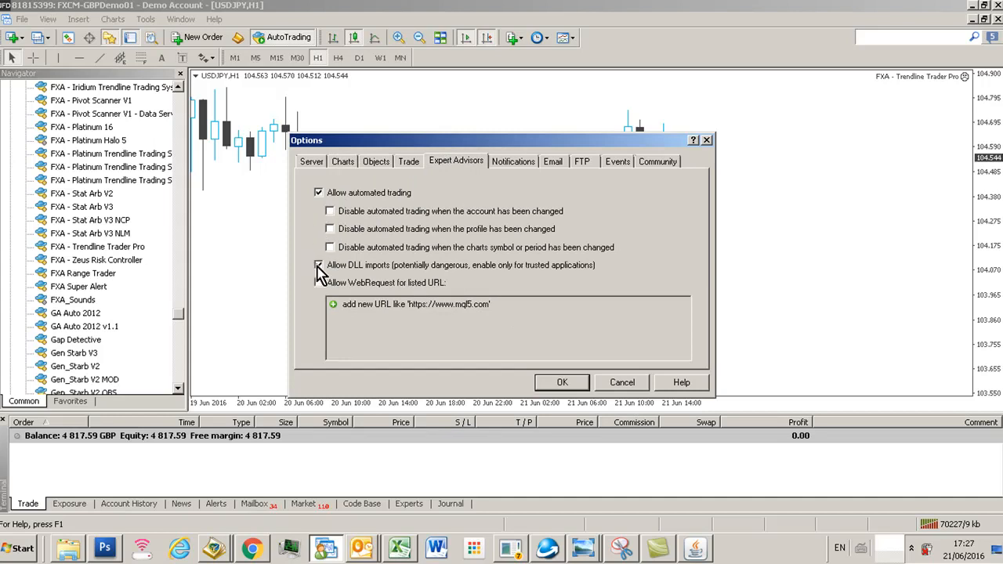
click(320, 193)
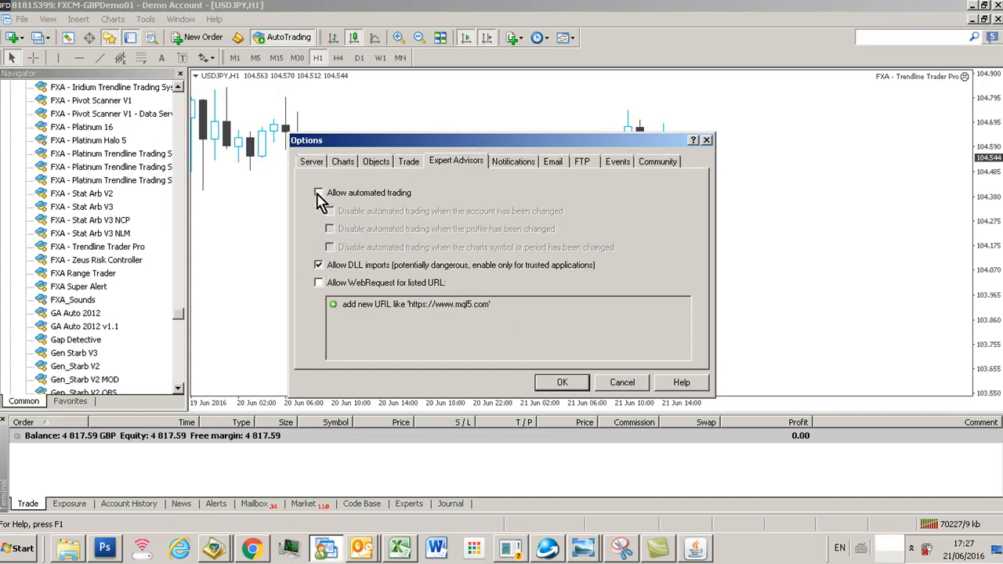
click(320, 193)
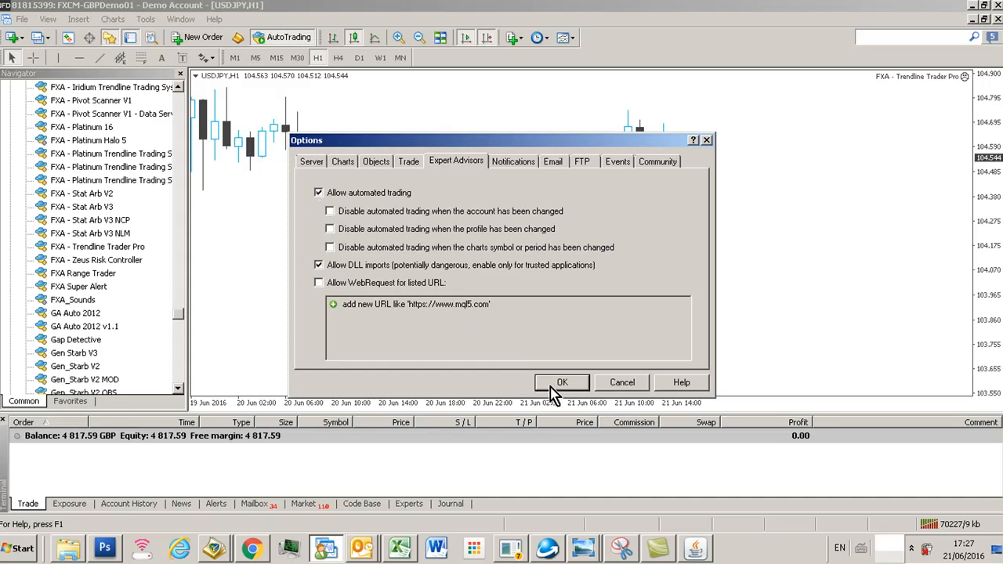
click(560, 383)
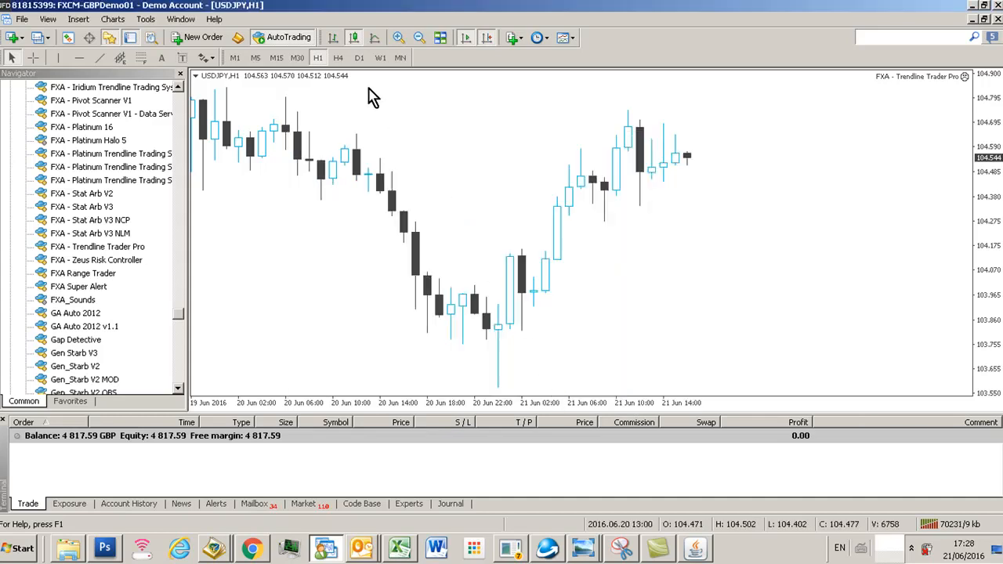
mouse_move(462, 133)
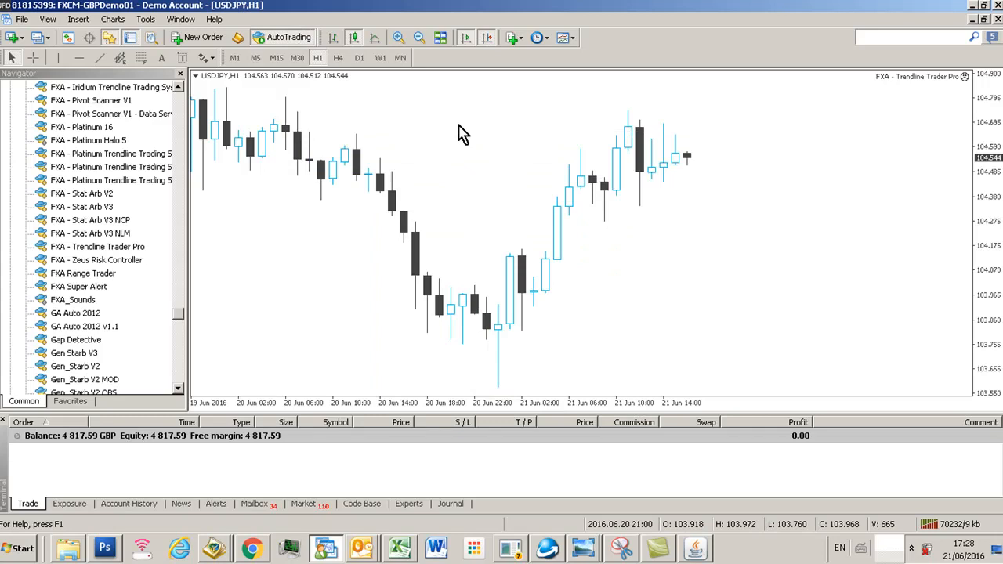
Enable Allow live trading in the Trendline Trader Pro properties on the USDJPY chart.
double_click(97, 246)
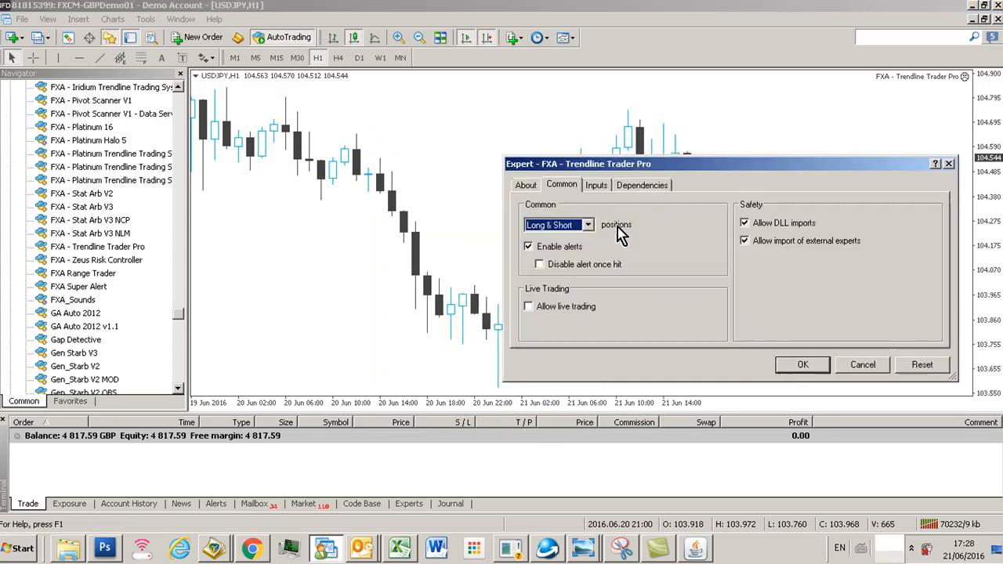
click(528, 305)
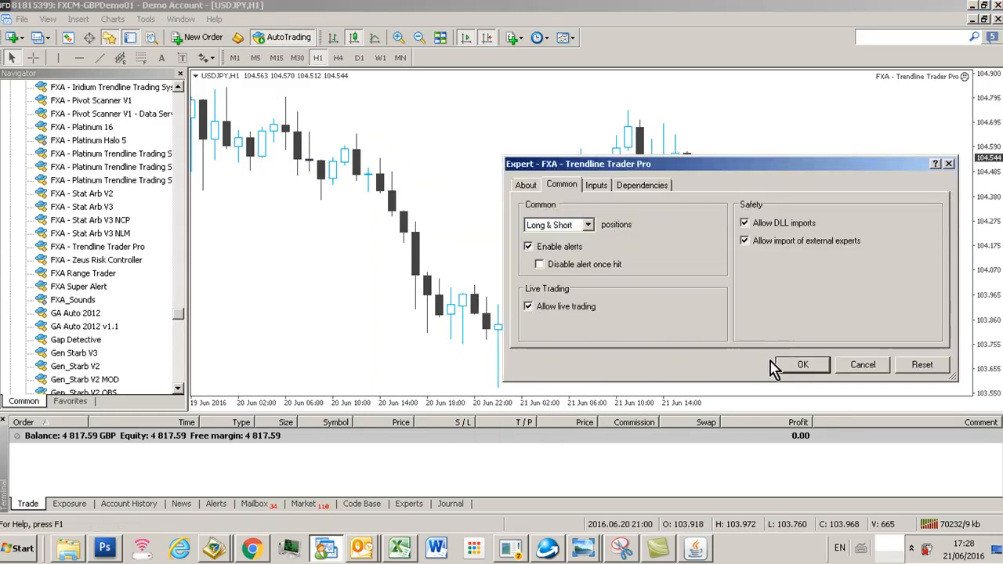
click(802, 363)
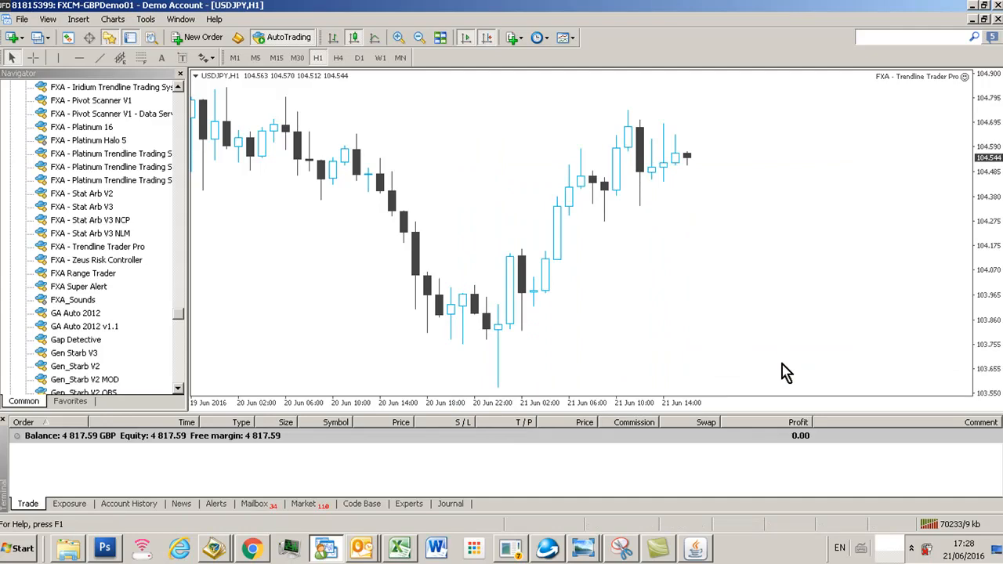
Attach Trendline Trader Pro to the GBPUSD one-minute chart with default settings.
click(12, 38)
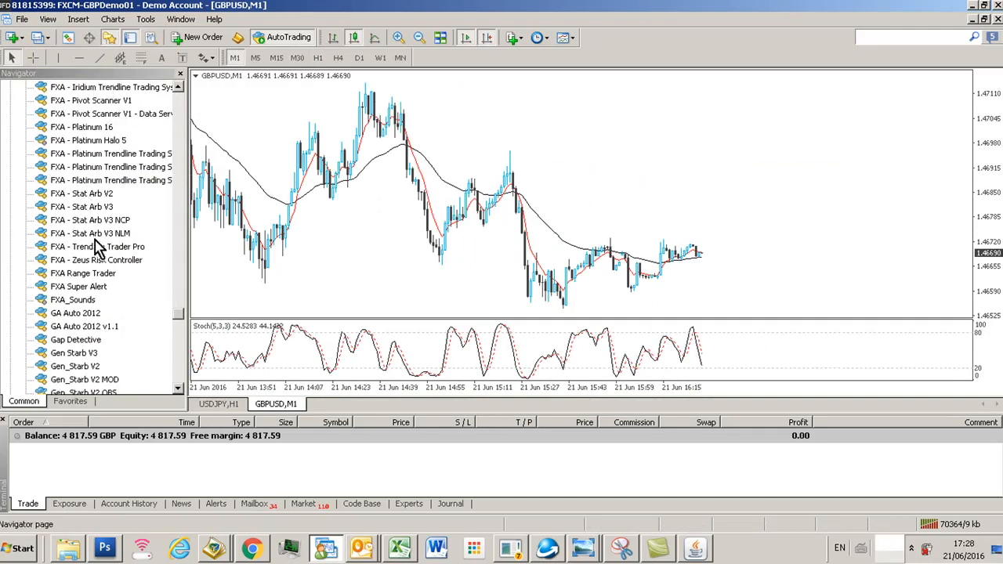
double_click(97, 246)
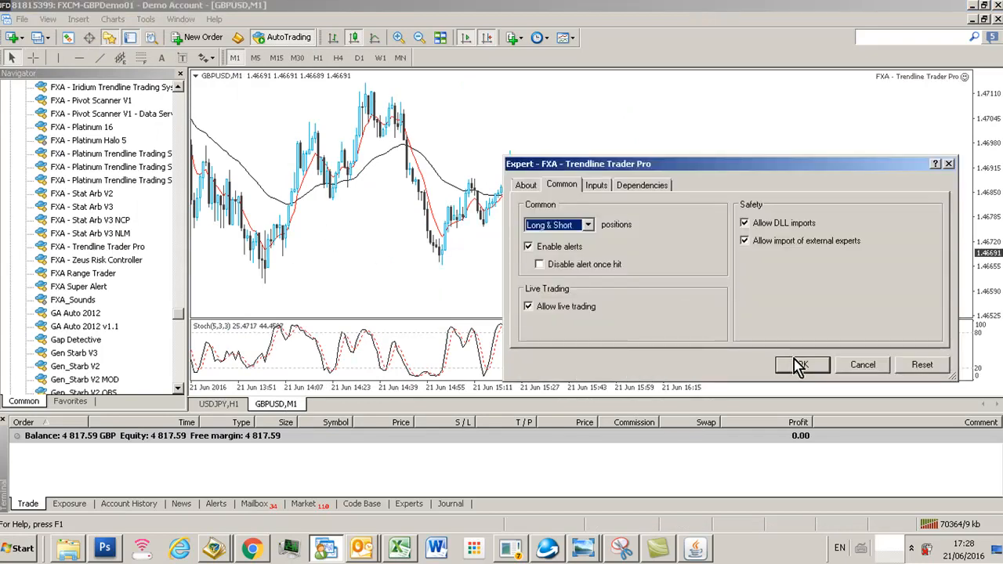
click(802, 363)
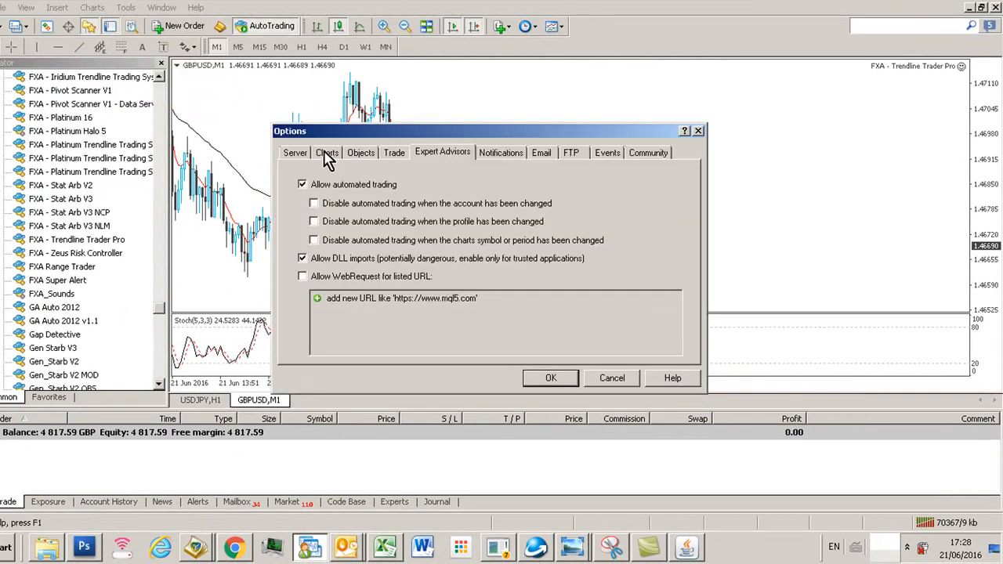
Keep Show trade levels enabled on the Options Charts page and confirm.
click(326, 154)
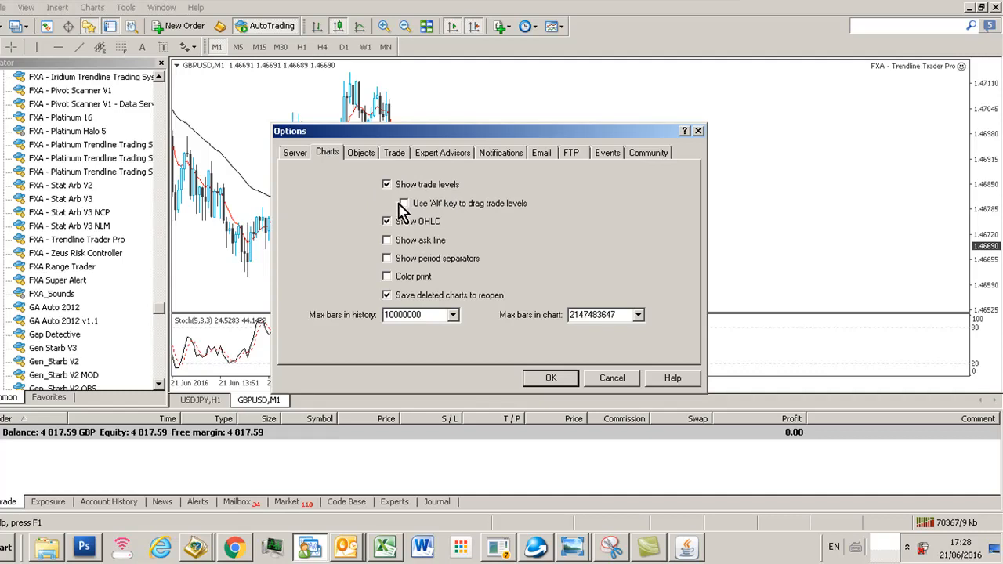
click(401, 204)
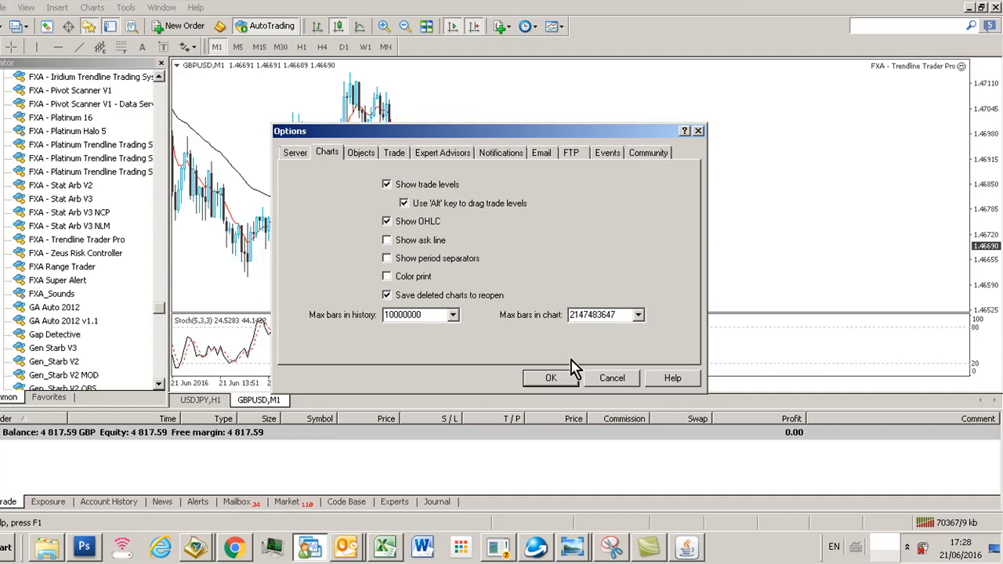
click(552, 378)
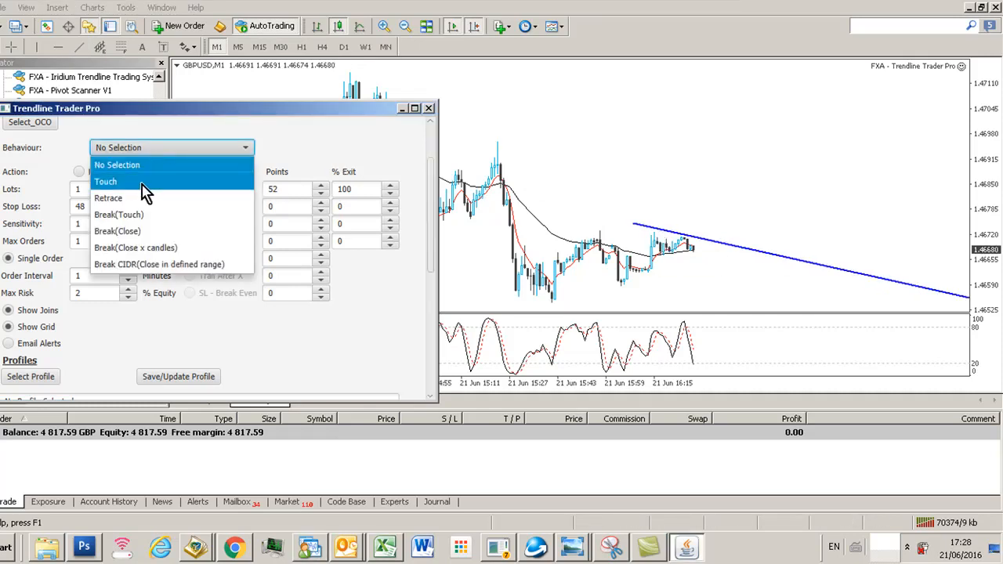
Set the Trendline Trader Pro panel behaviour to Touch for the sell trendline.
click(105, 182)
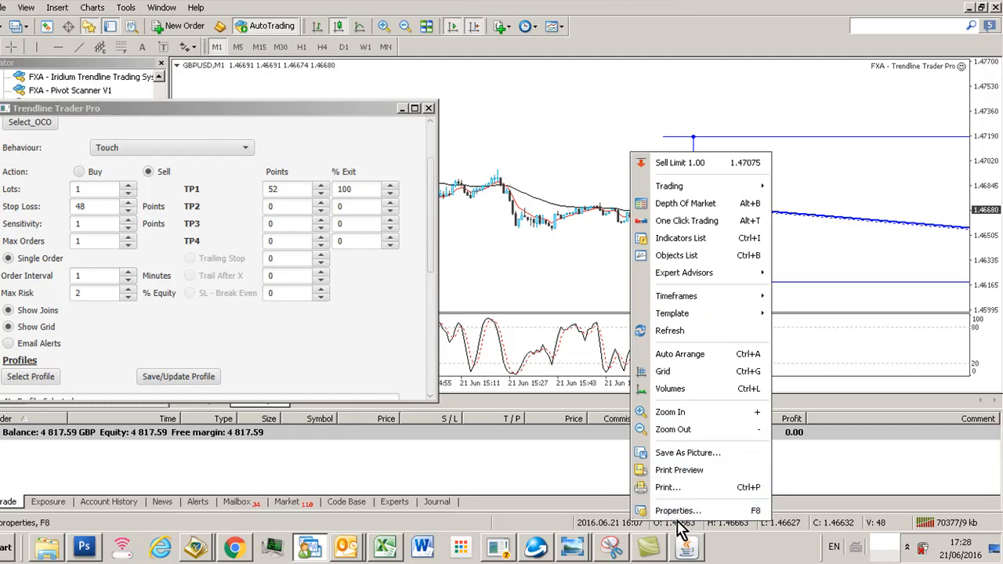
Confirm the chart Properties Common settings so the sell-touch, Stop and TP1 labels display.
click(677, 511)
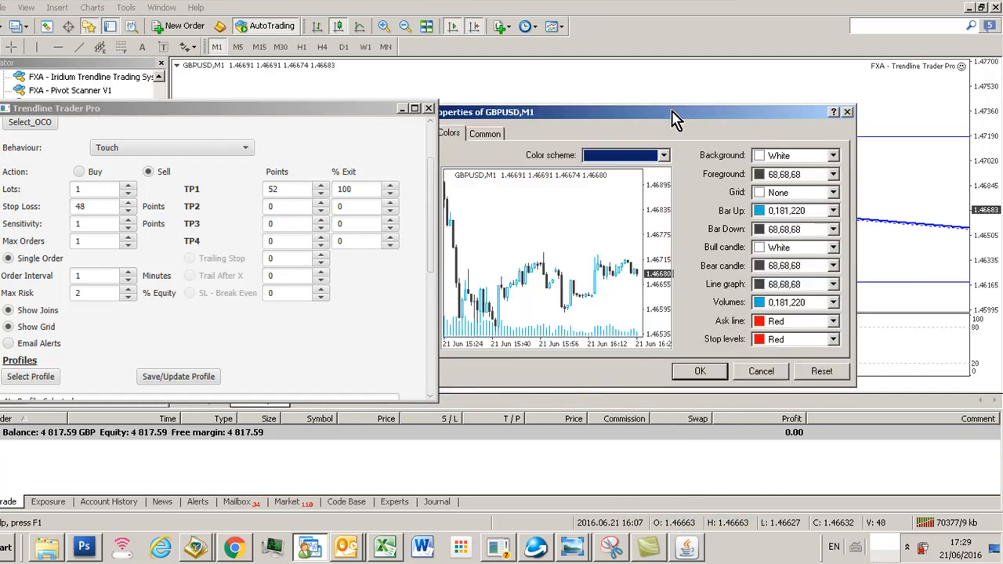
click(484, 132)
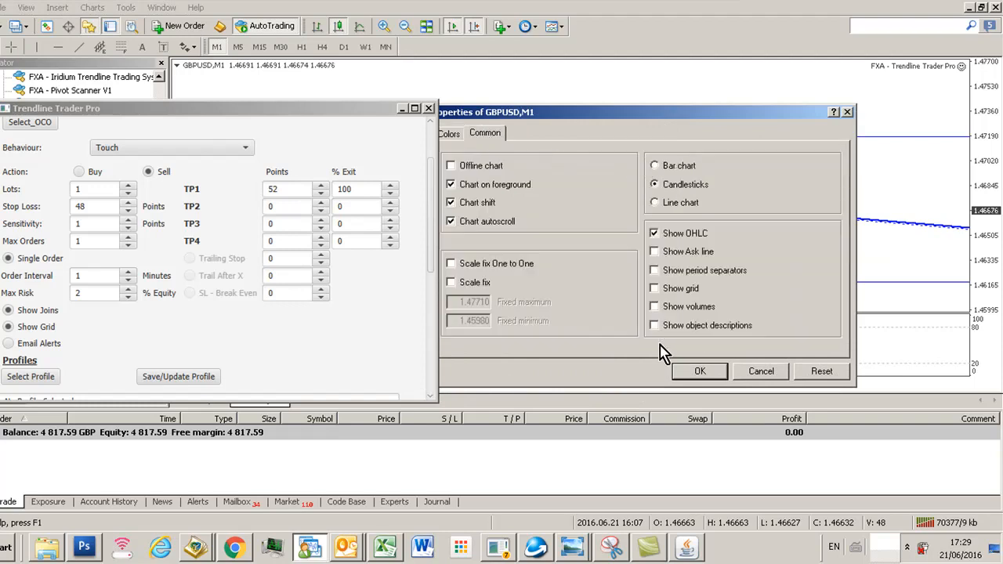
click(699, 370)
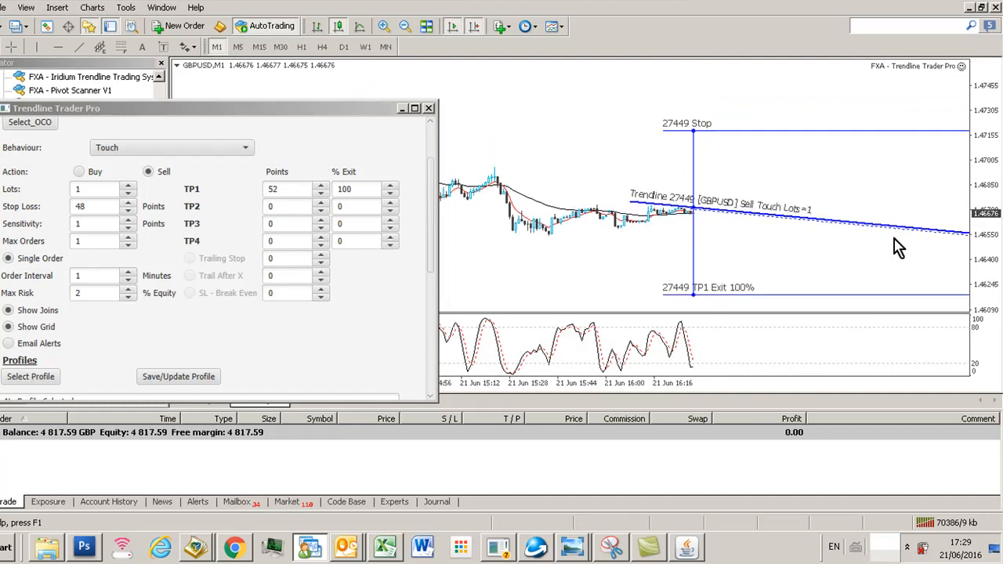
mouse_move(827, 196)
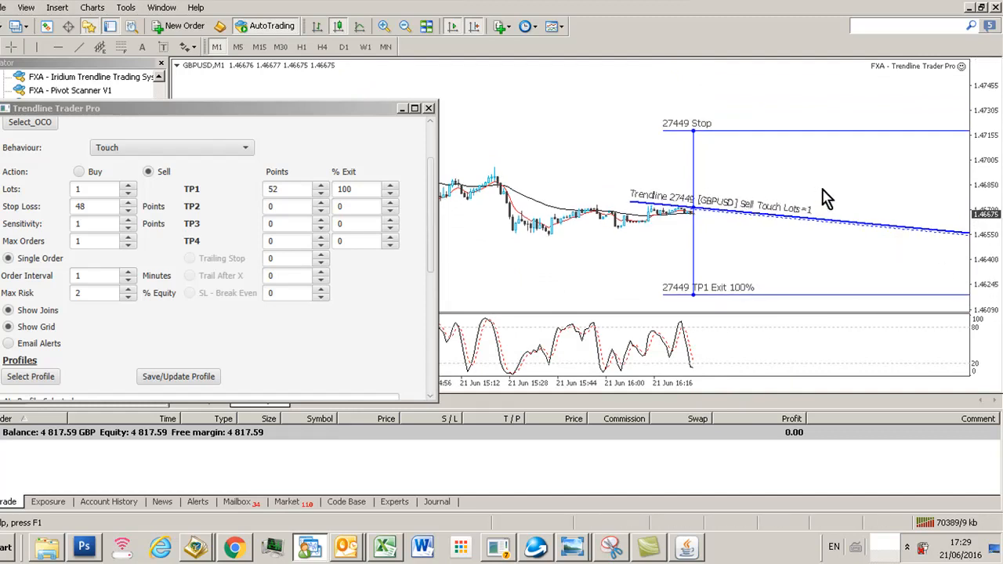
mouse_move(771, 212)
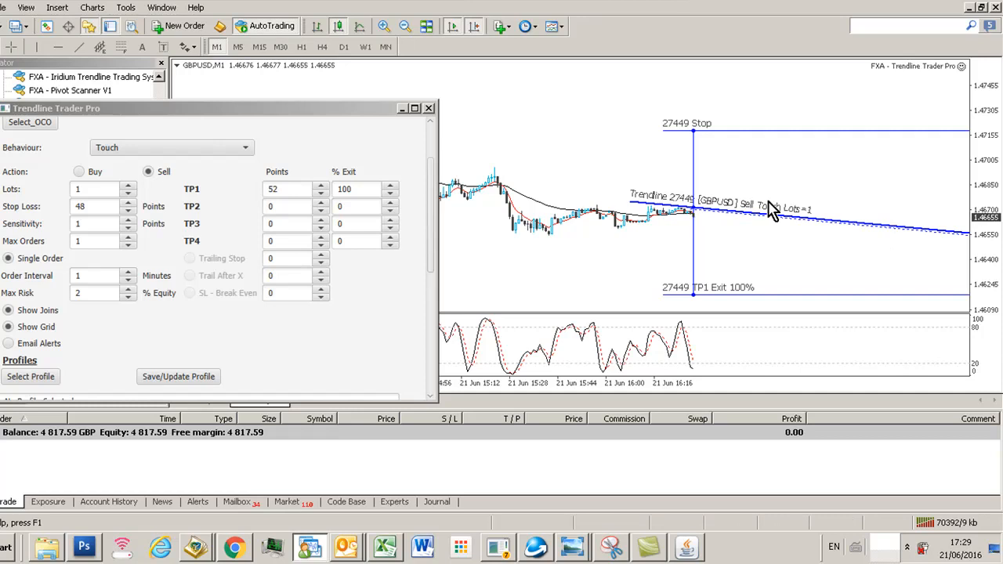
mouse_move(661, 294)
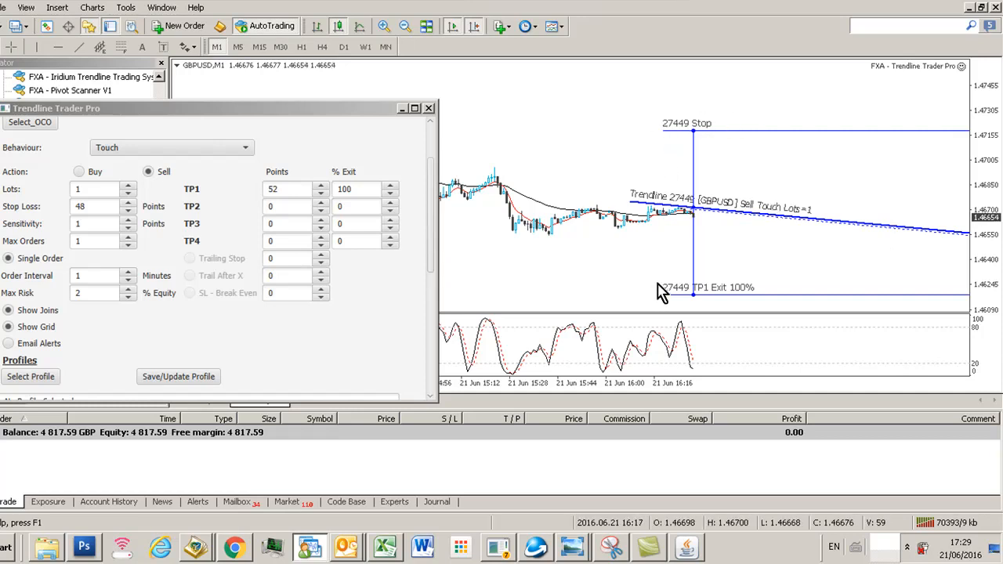
mouse_move(557, 253)
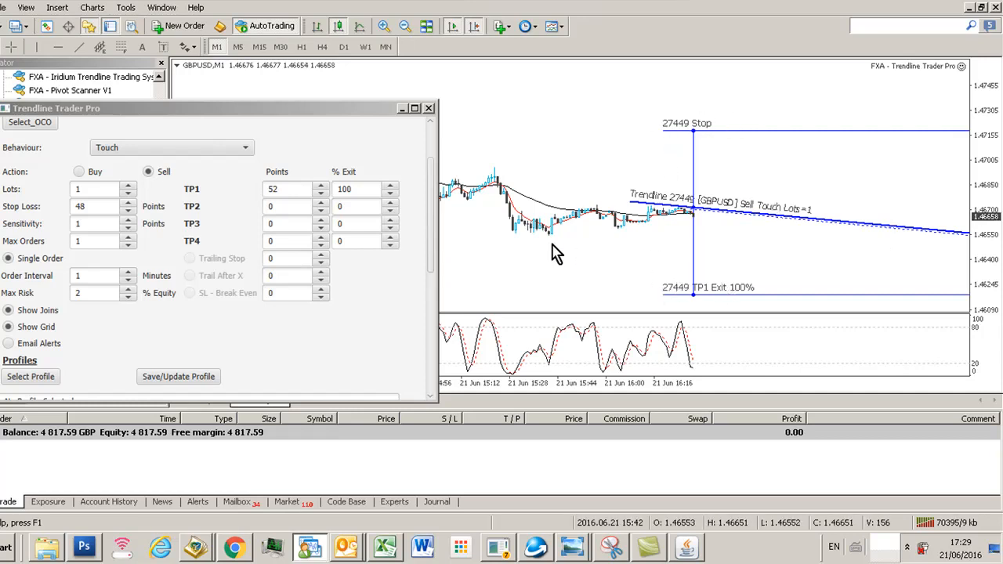
mouse_move(129, 227)
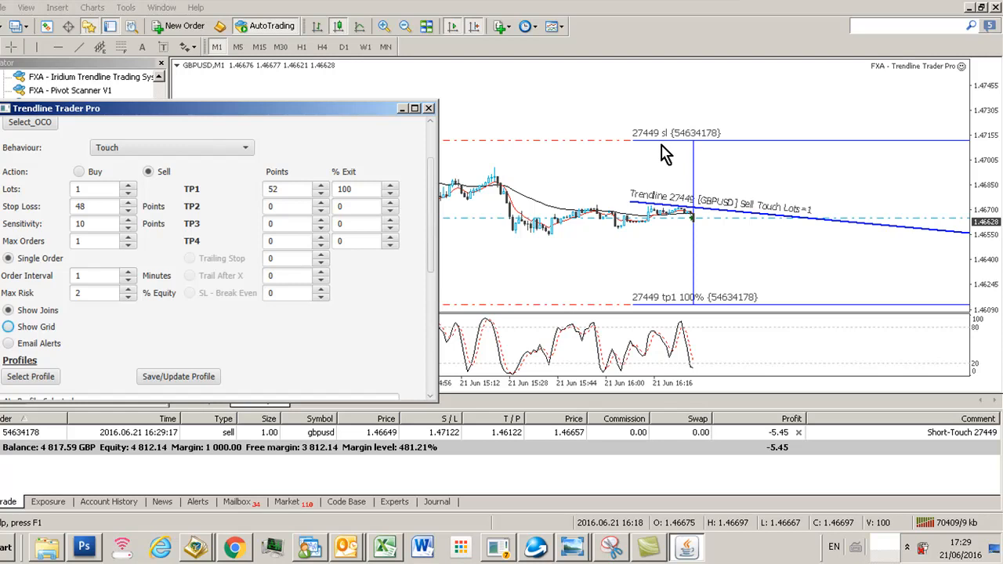
mouse_move(661, 314)
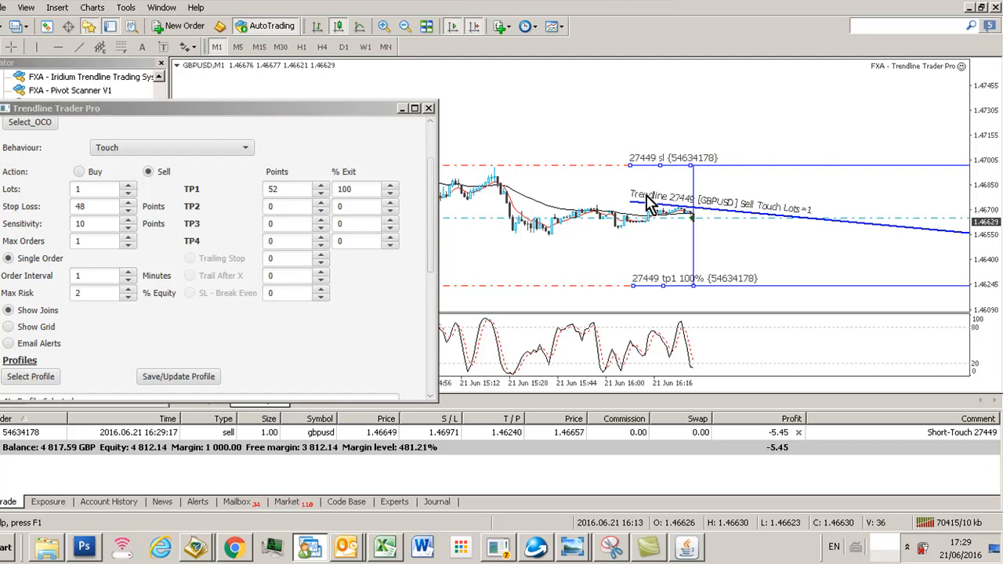
click(125, 6)
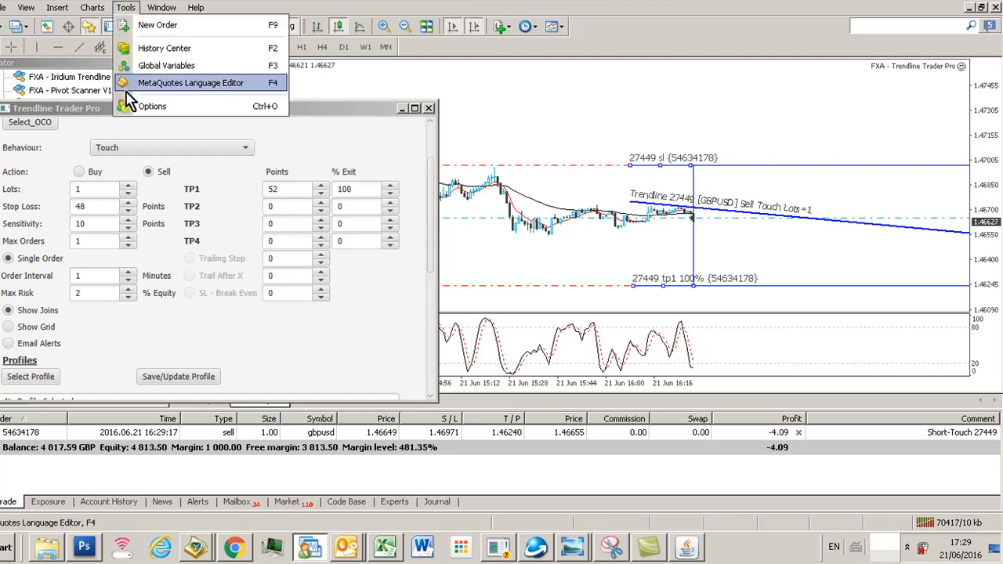
click(152, 106)
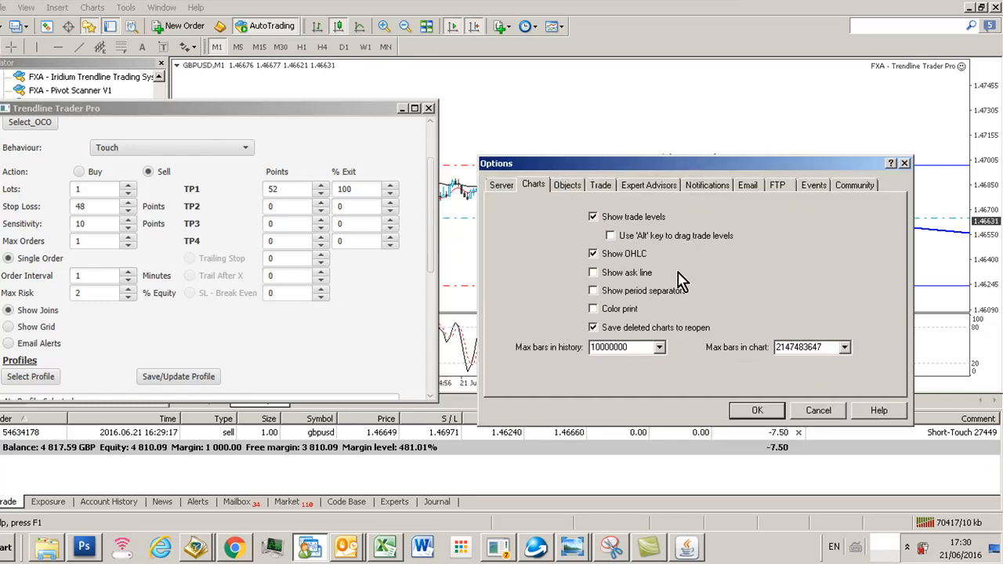
click(818, 410)
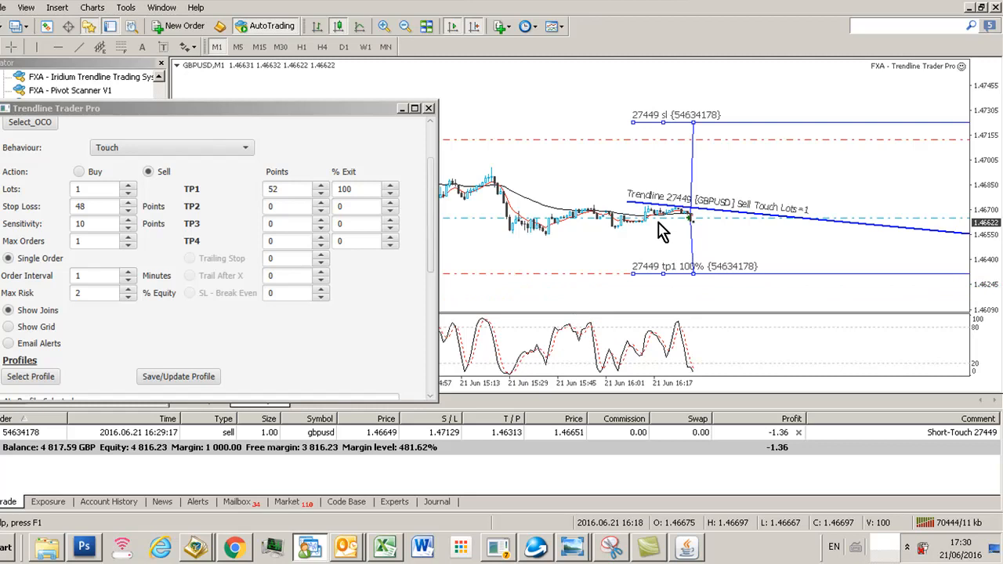
mouse_move(666, 128)
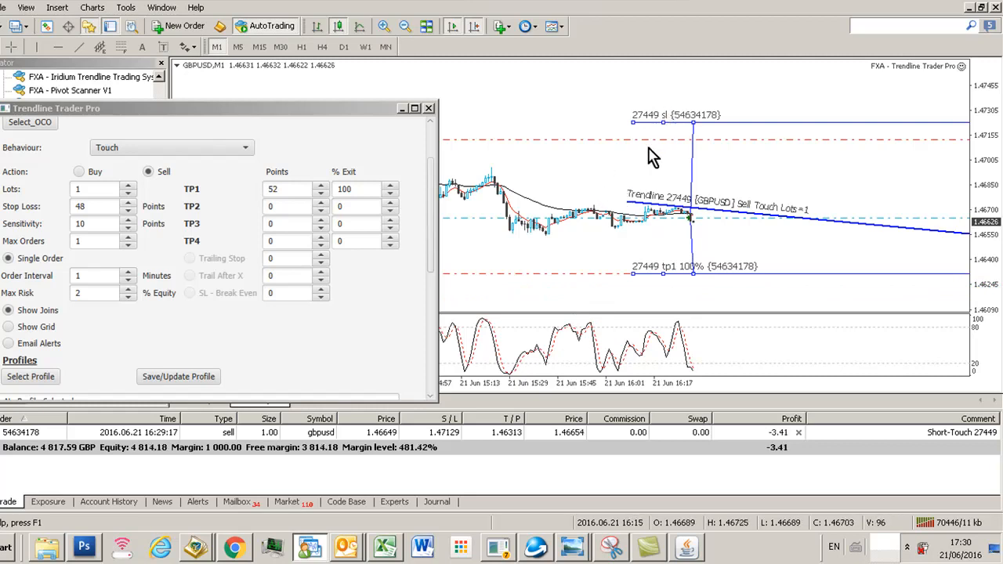
Enable "Use 'Alt' key to drag trade levels" on the Options Charts page and confirm.
click(126, 6)
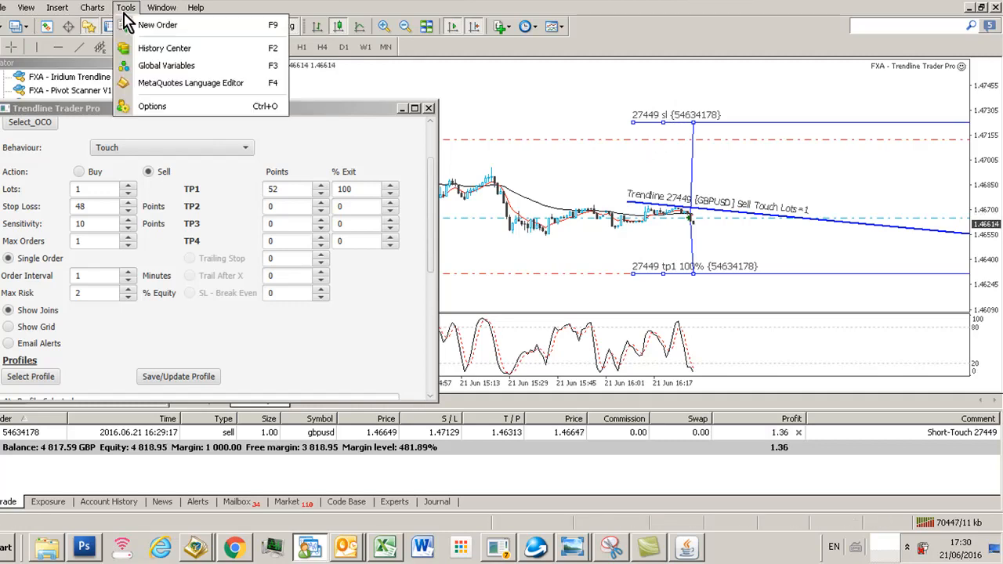
click(152, 107)
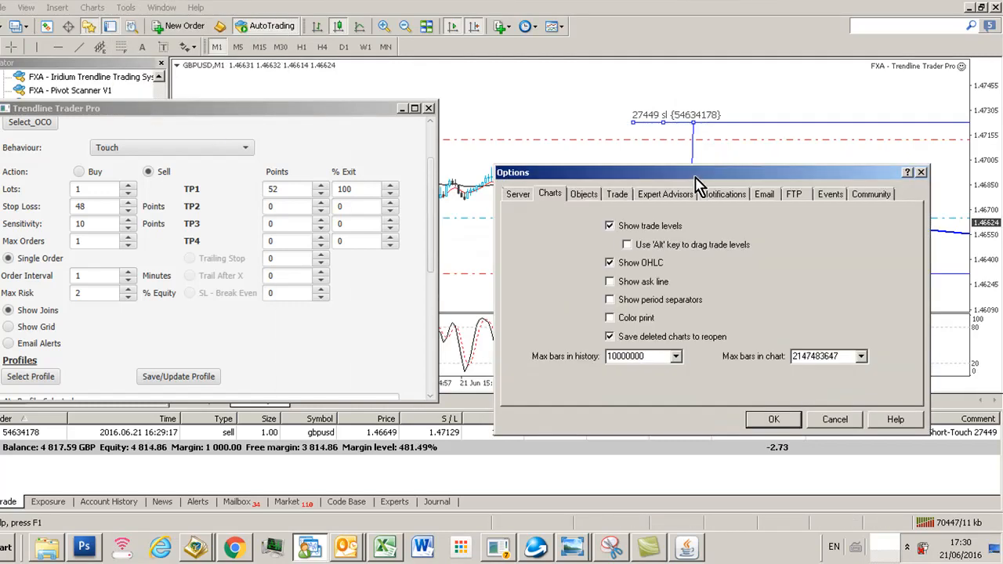
click(627, 245)
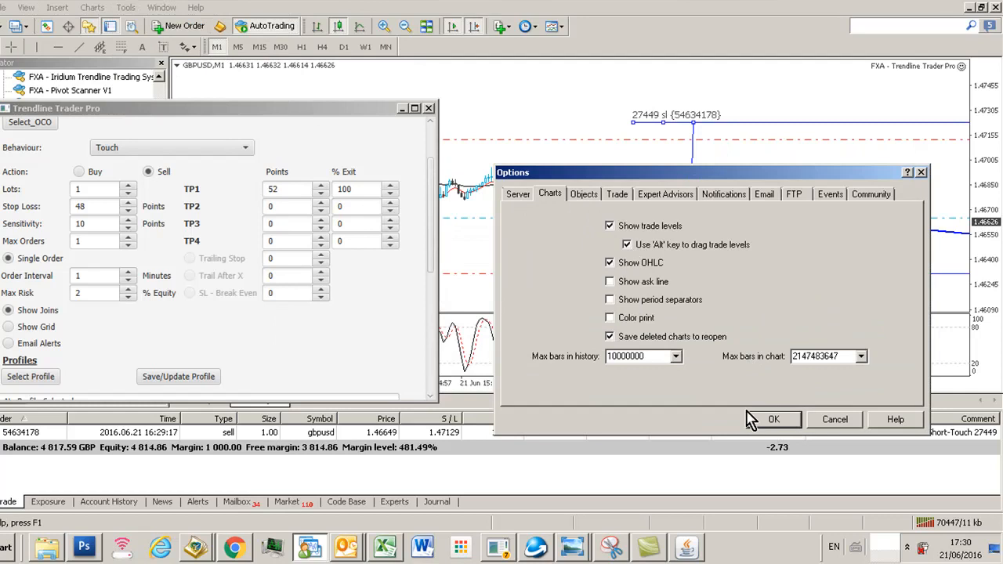
click(774, 420)
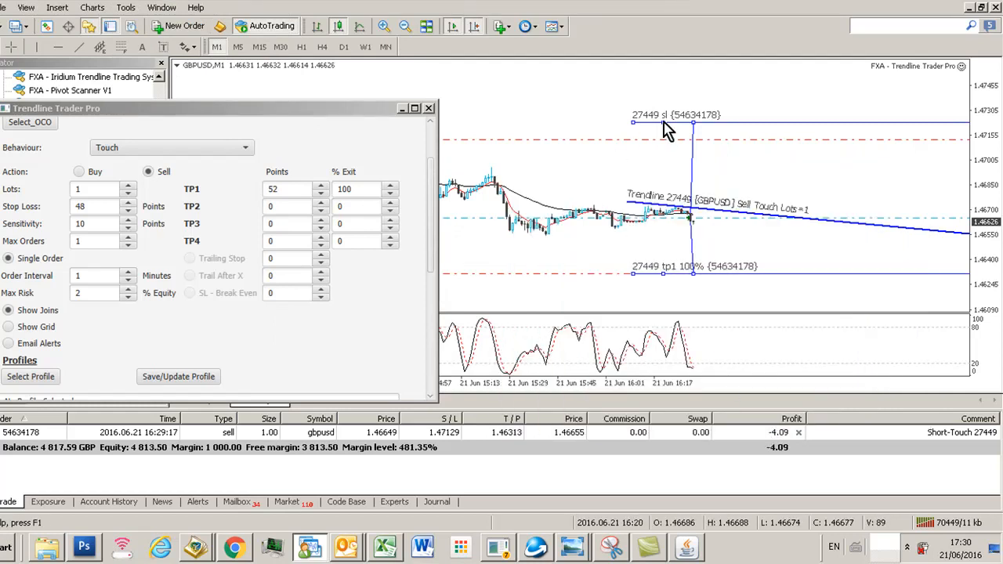